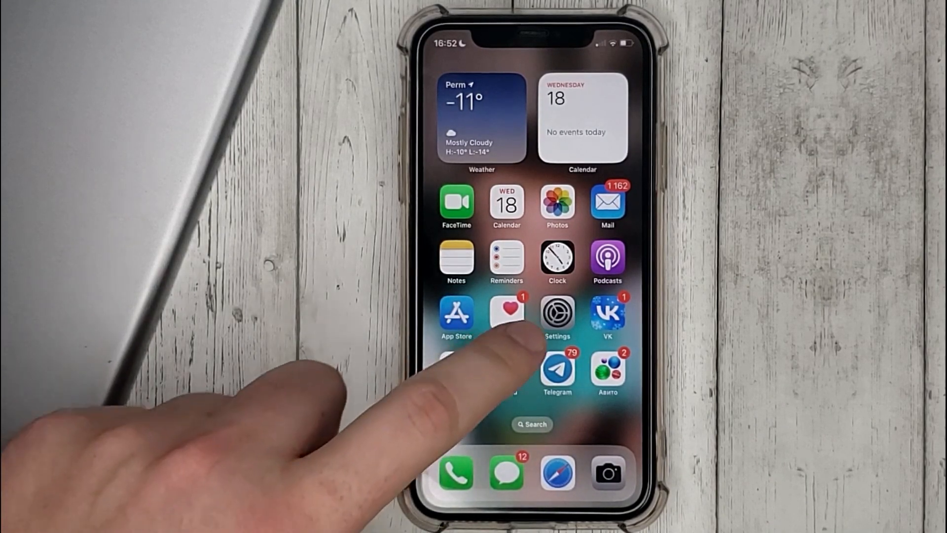
- Reach Safari's Downloads settings, showing downloaded files stored On My iPhone
click(556, 313)
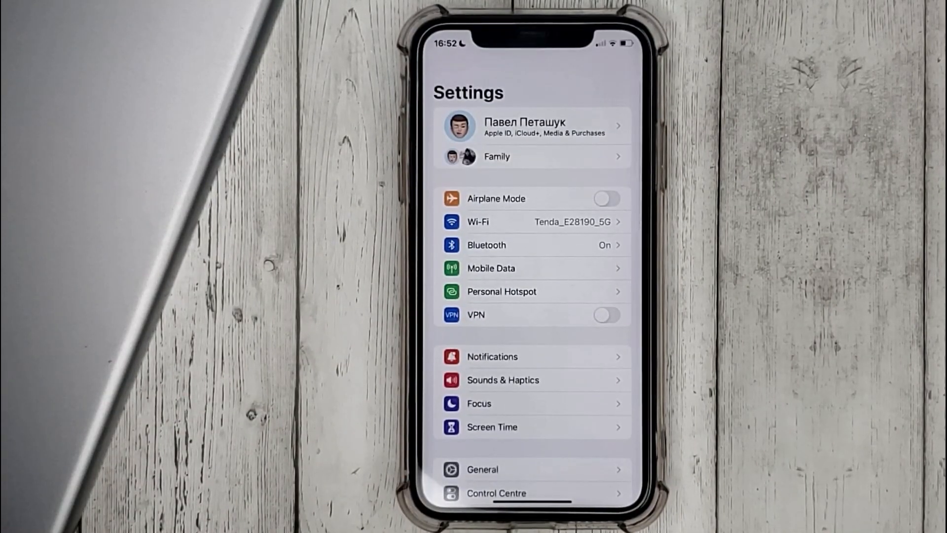
scroll(down, 3)
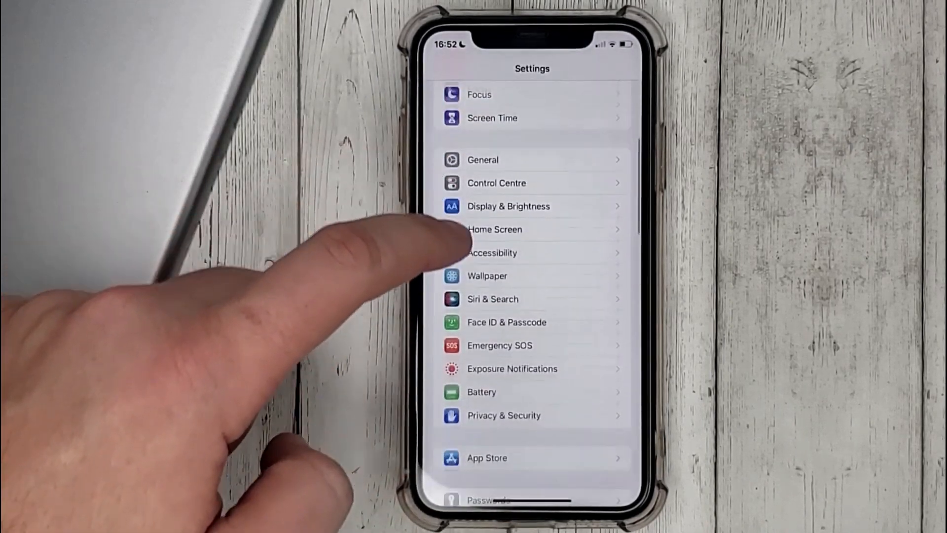
scroll(down, 3)
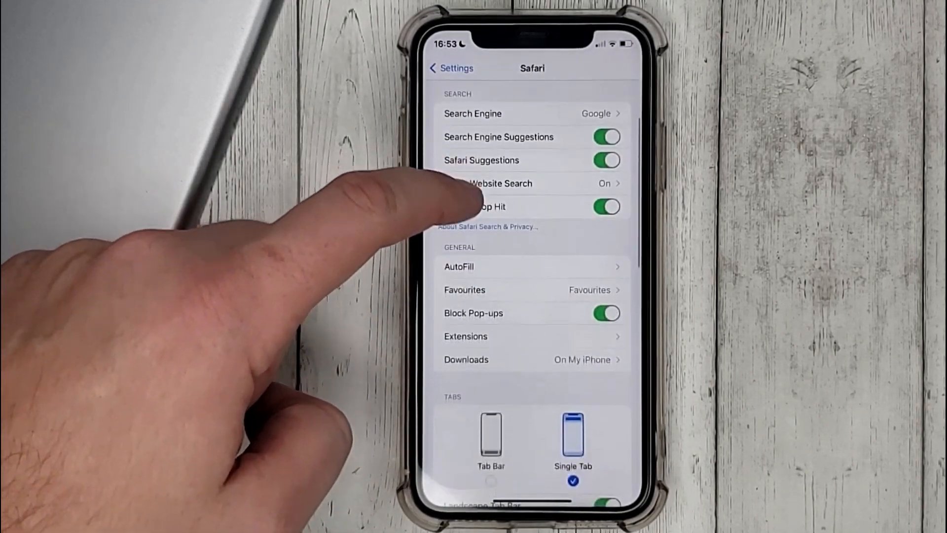
click(466, 360)
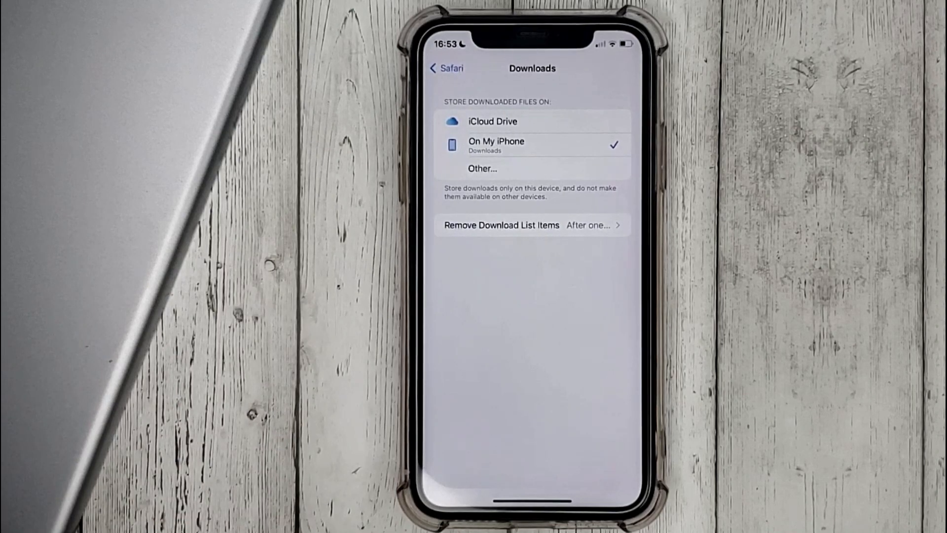